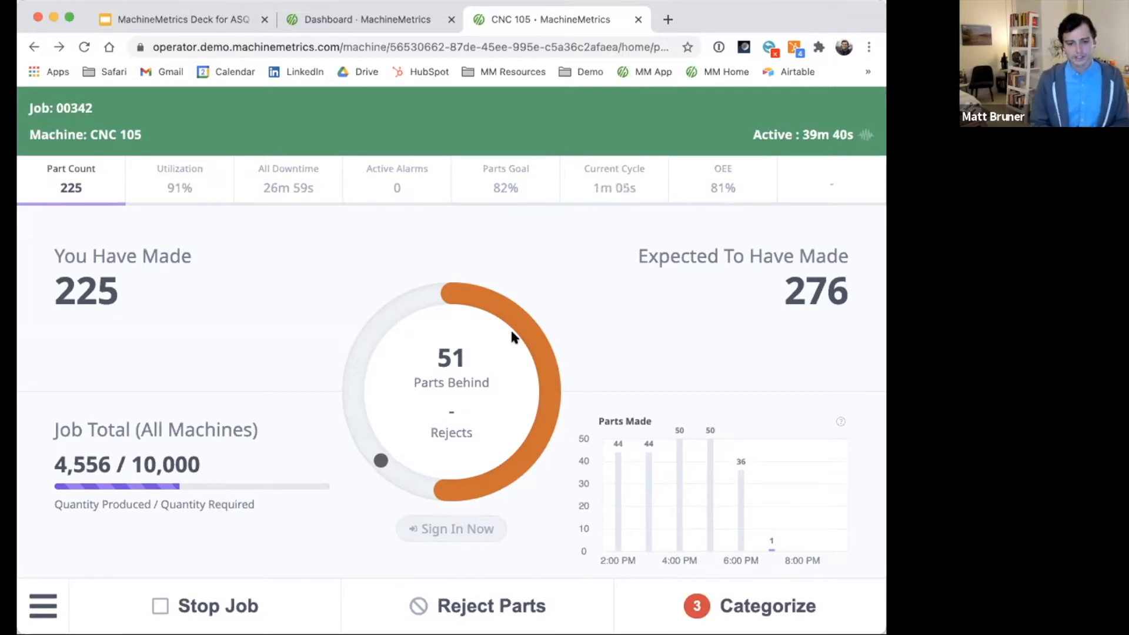
mouse_move(179, 162)
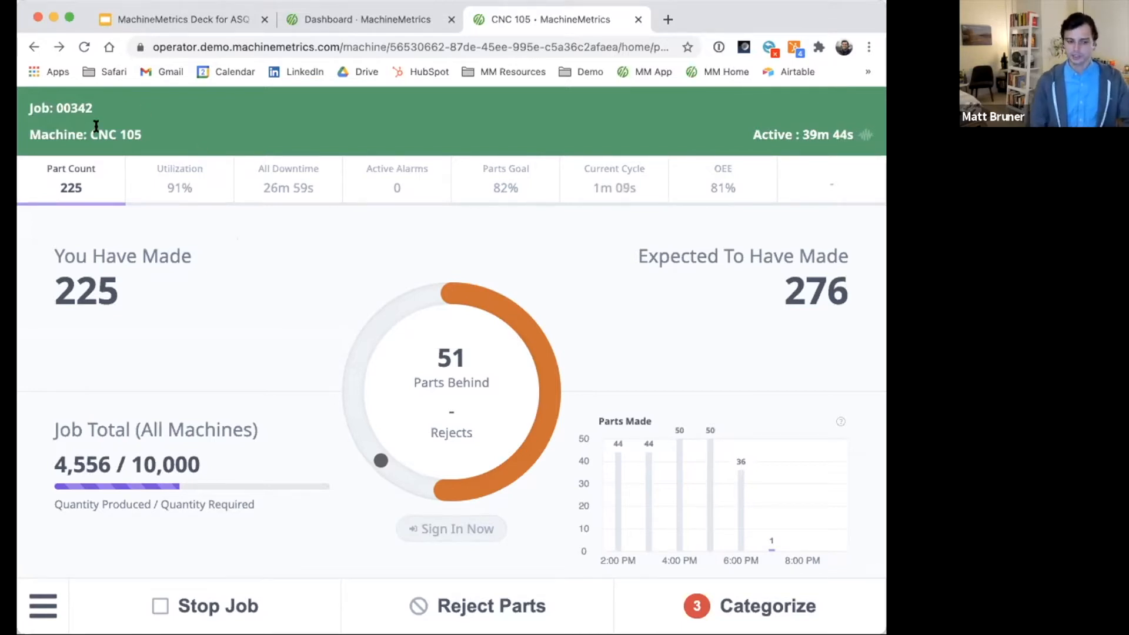
mouse_move(219, 222)
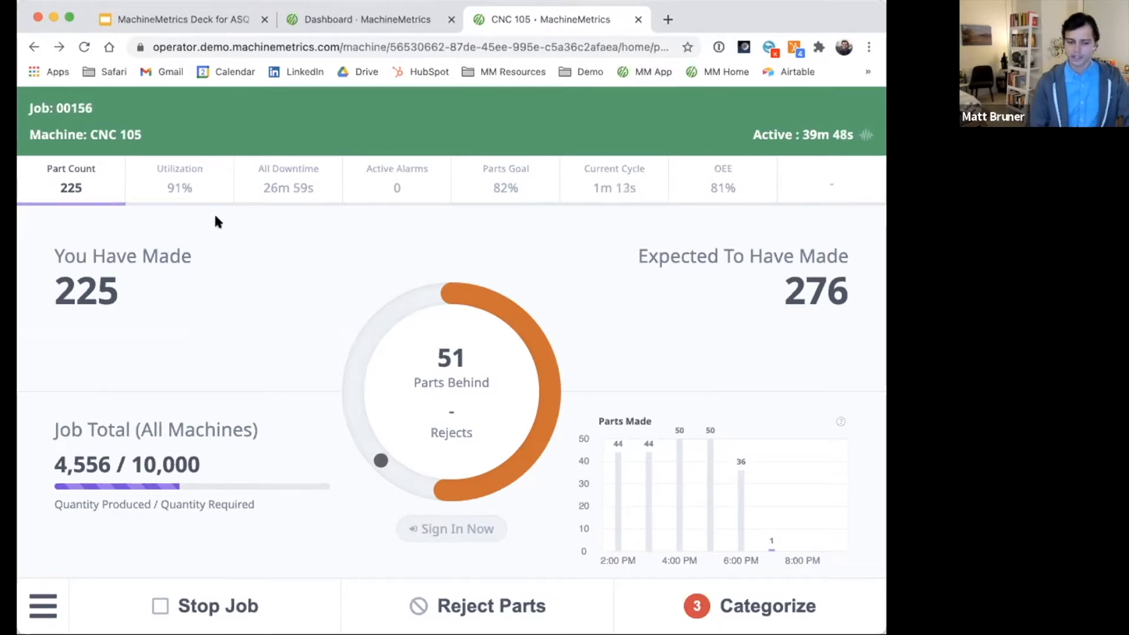
Tour CNC 105's Utilization, All Downtime and Parts Goal views, ending on the empty custom-tab form.
click(179, 179)
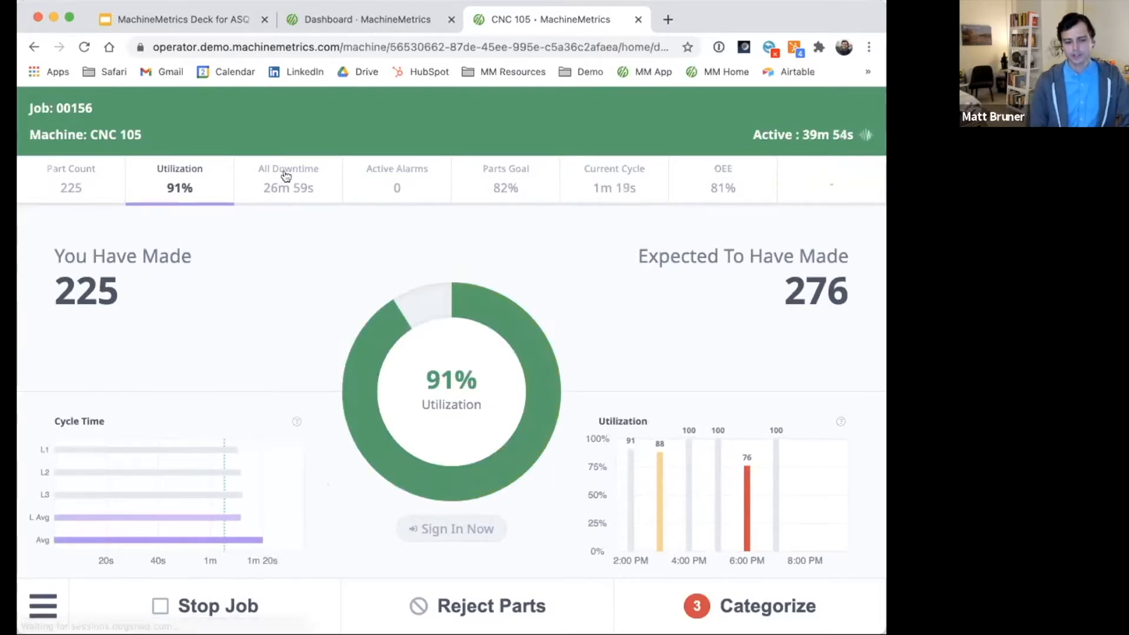
click(289, 177)
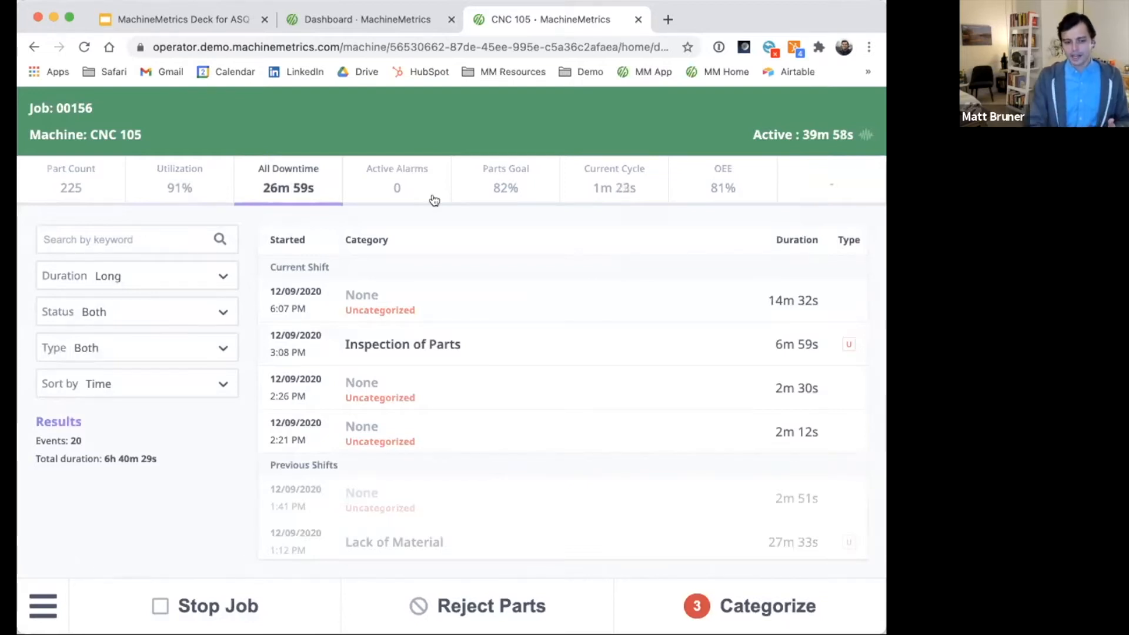
click(504, 177)
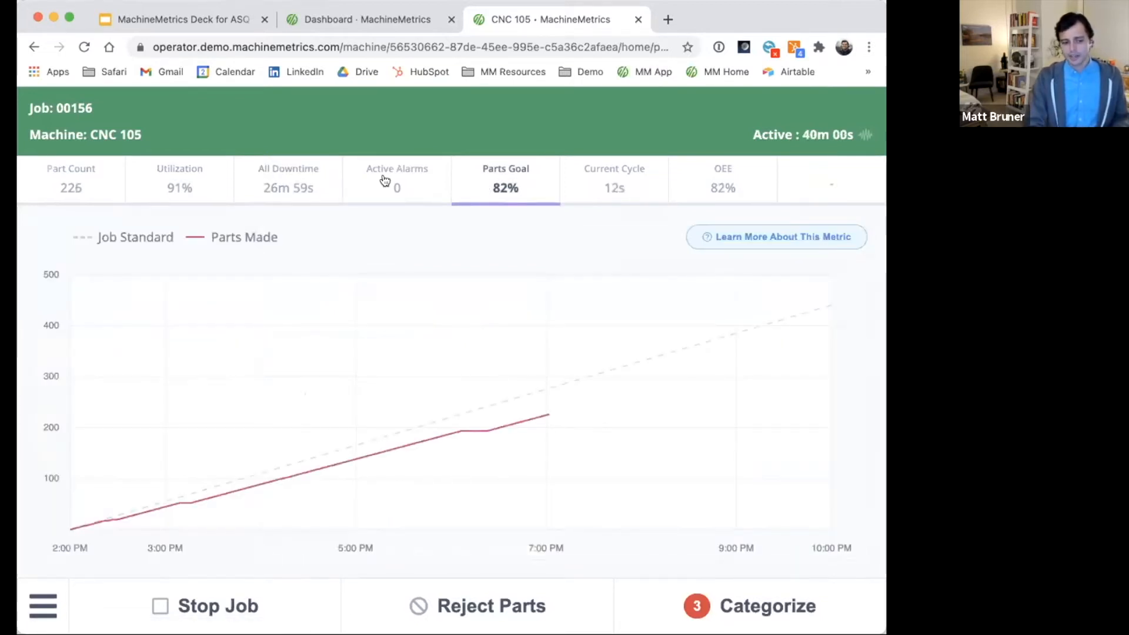
click(397, 177)
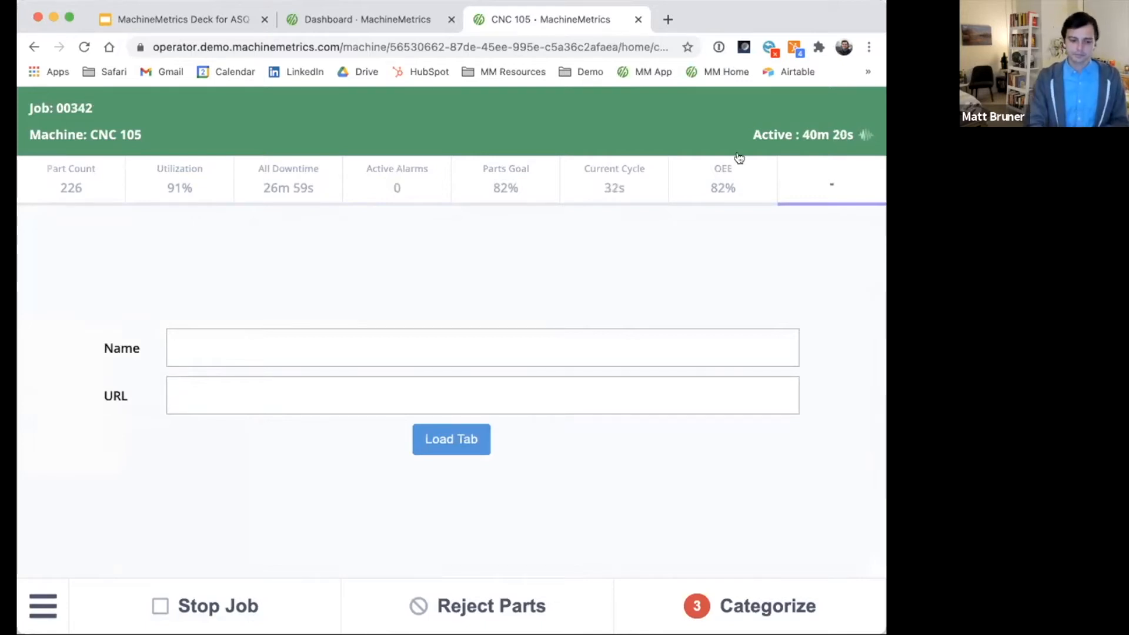
Return to CNC 105's downtime event list of 20 events totaling 6h 40m 29s.
click(288, 177)
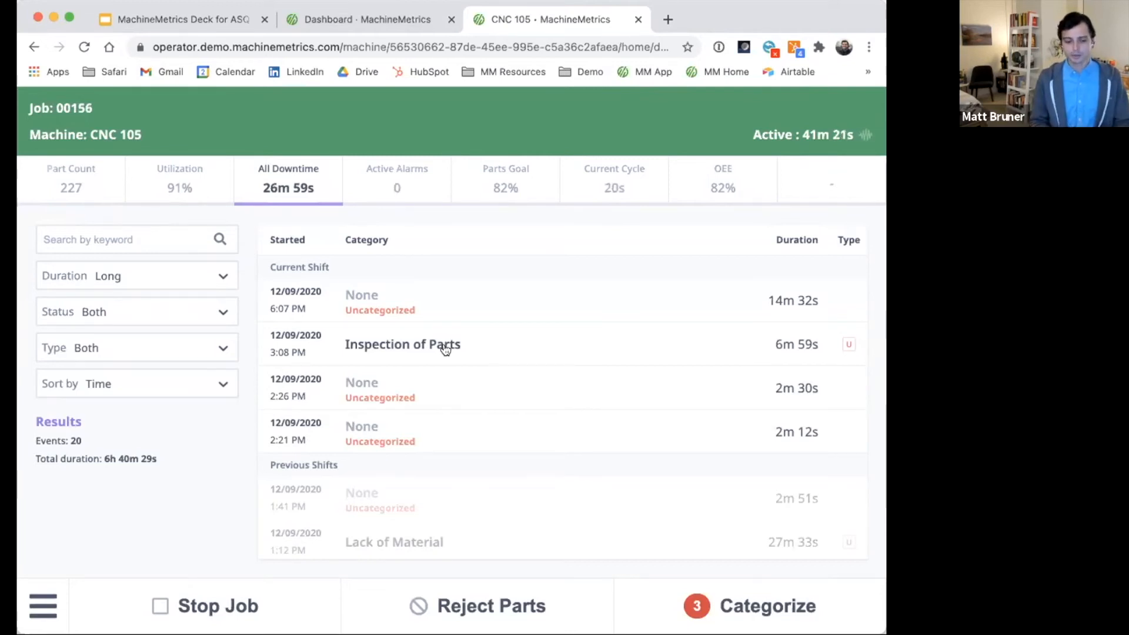
mouse_move(422, 336)
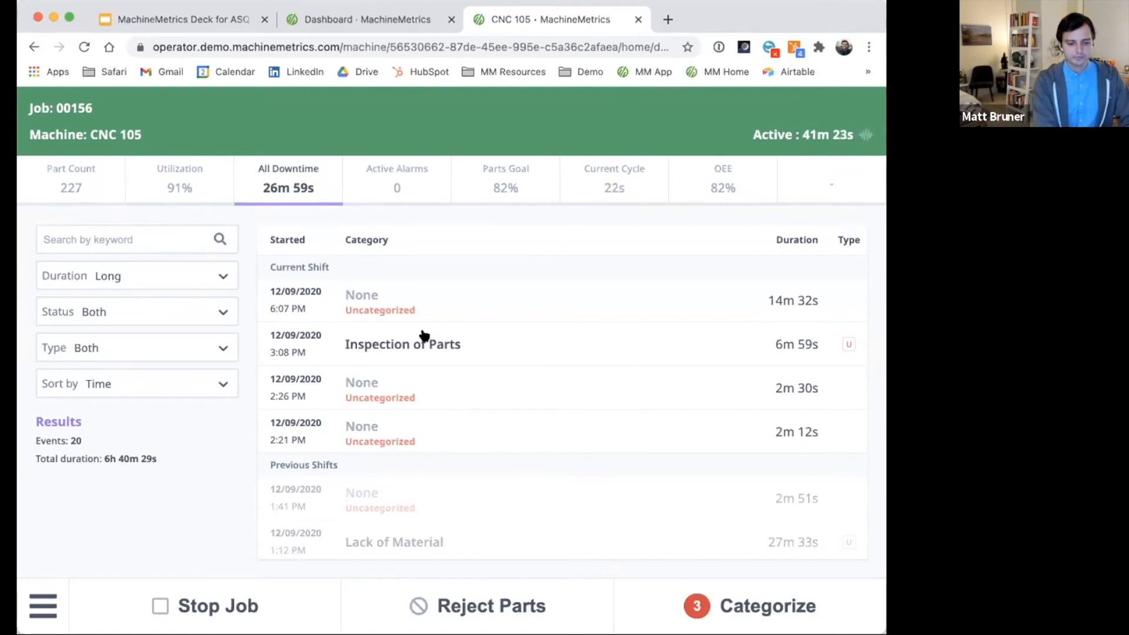
From the Part Count overview, start categorizing the three uncategorized long downtime events.
click(71, 179)
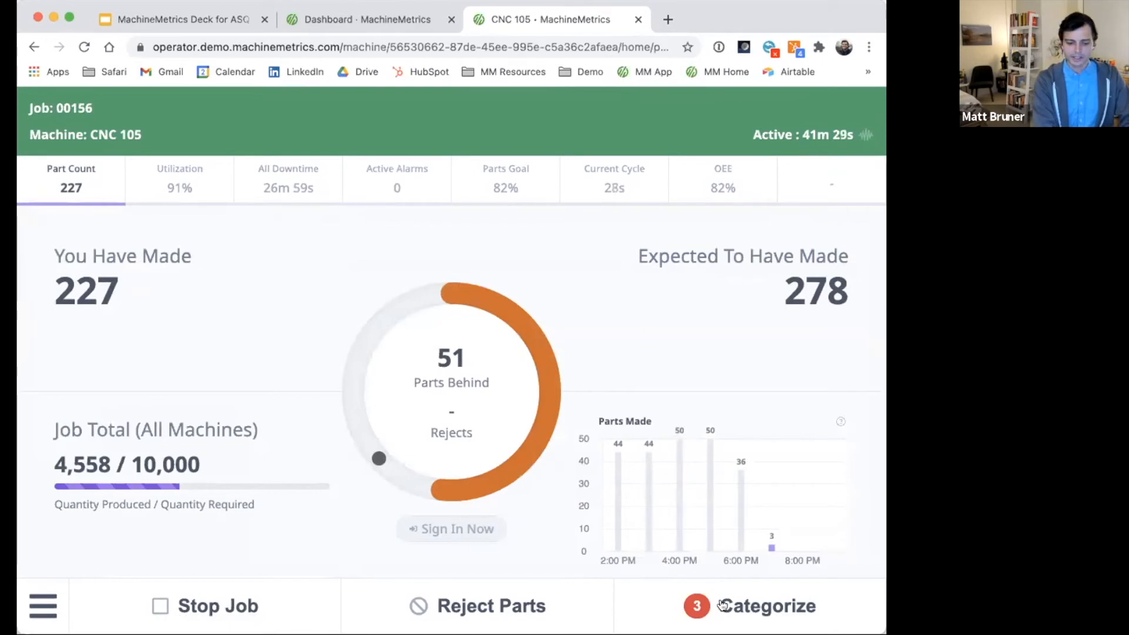
click(766, 606)
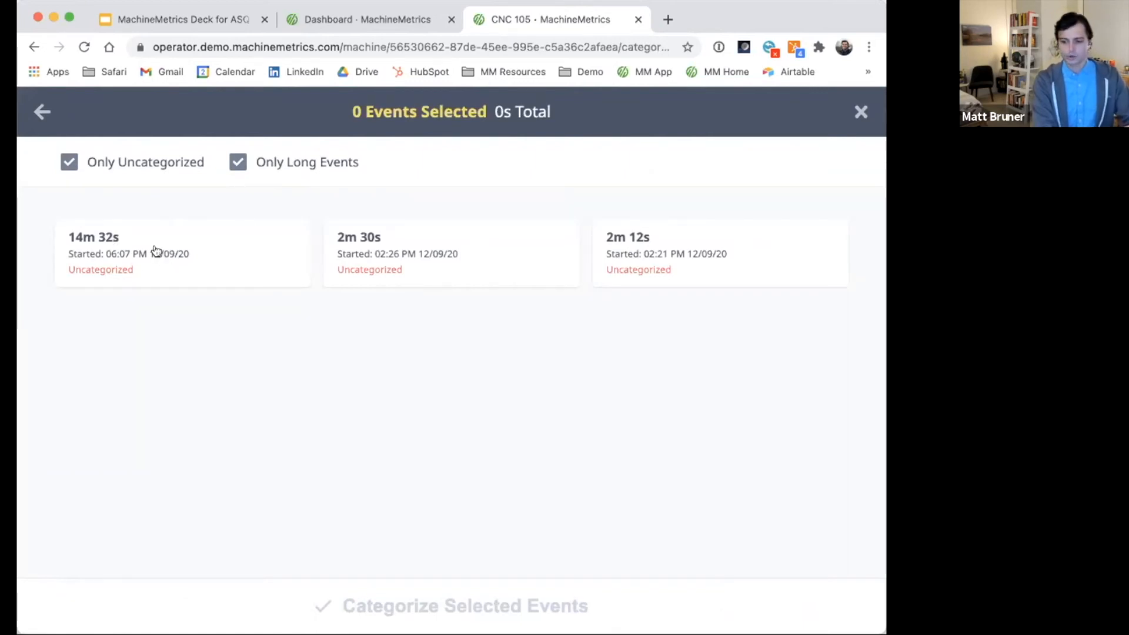
Categorize the 14m 32s downtime event and finish, leaving two events uncategorized.
click(180, 252)
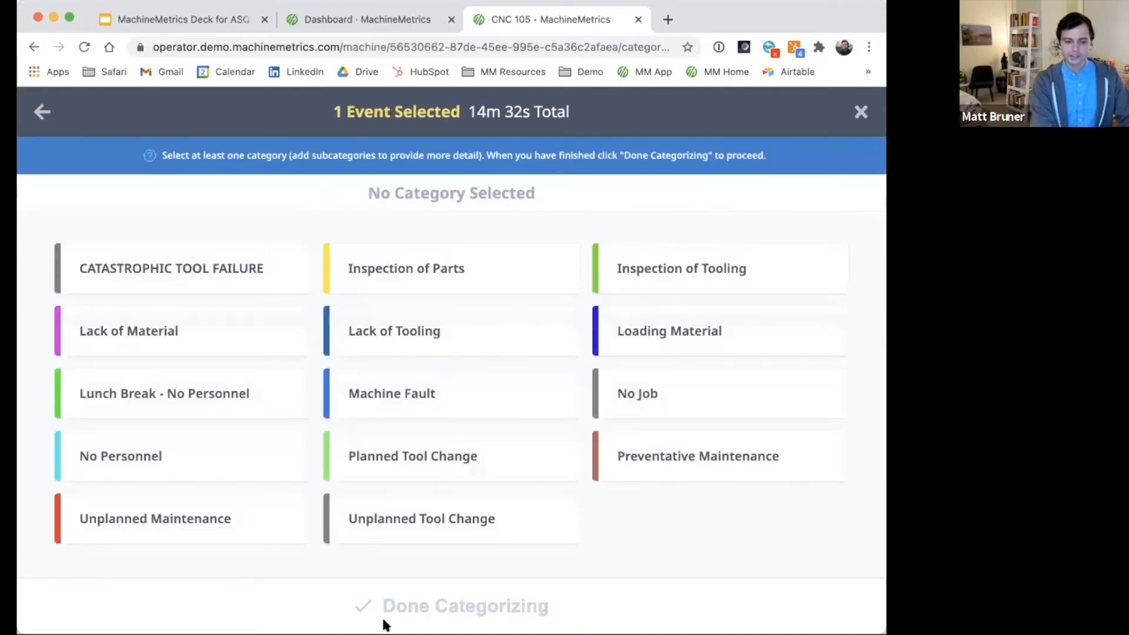
mouse_move(244, 481)
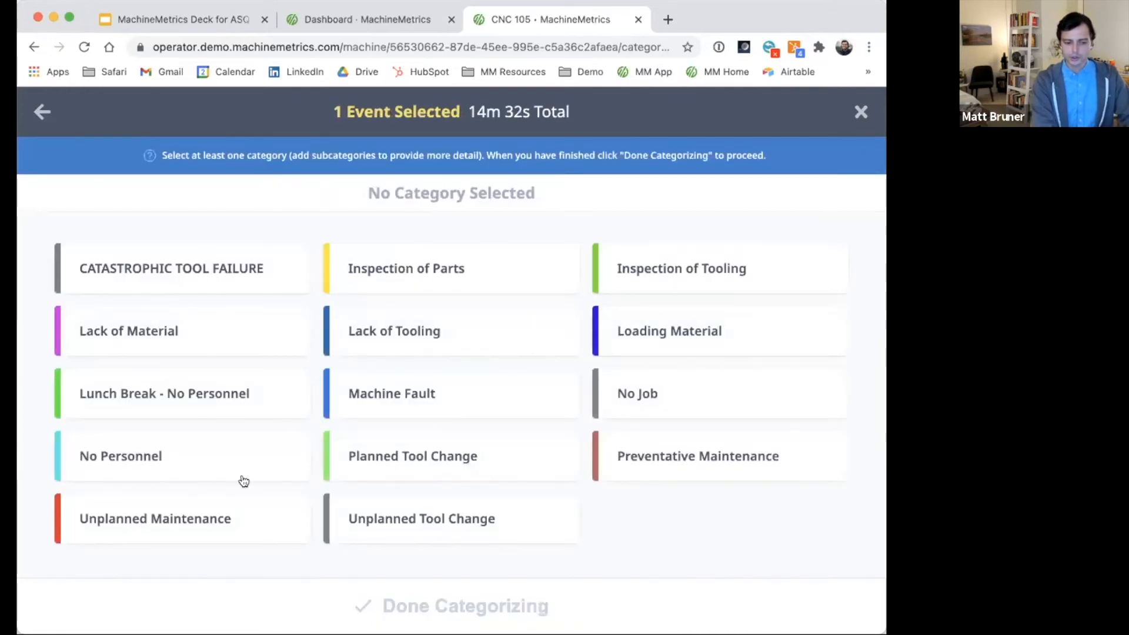
mouse_move(597, 241)
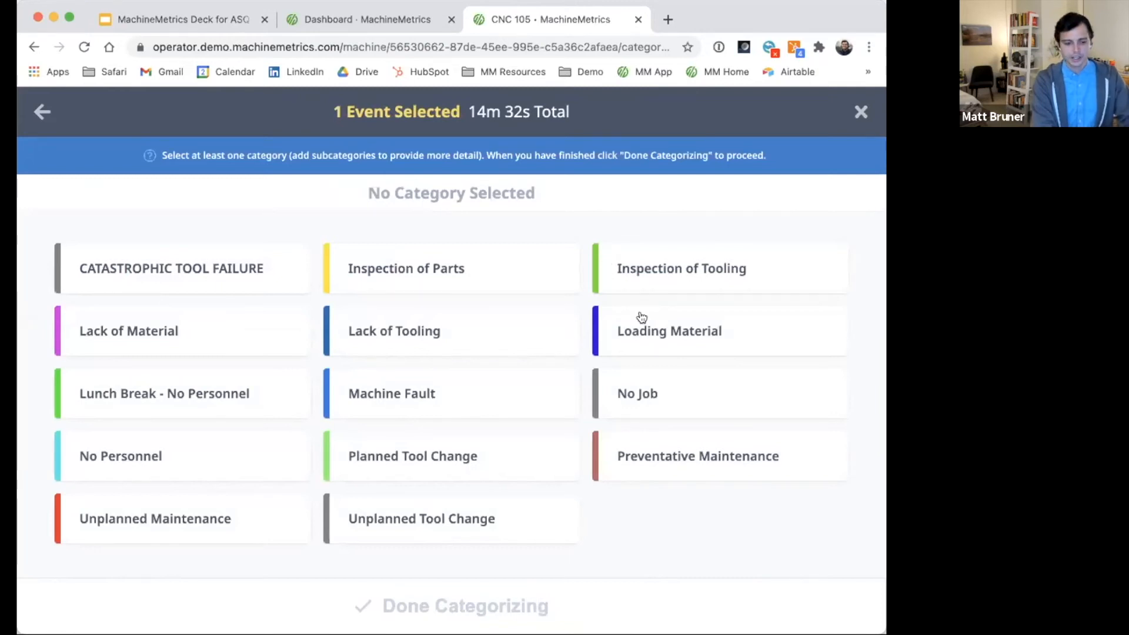
mouse_move(625, 348)
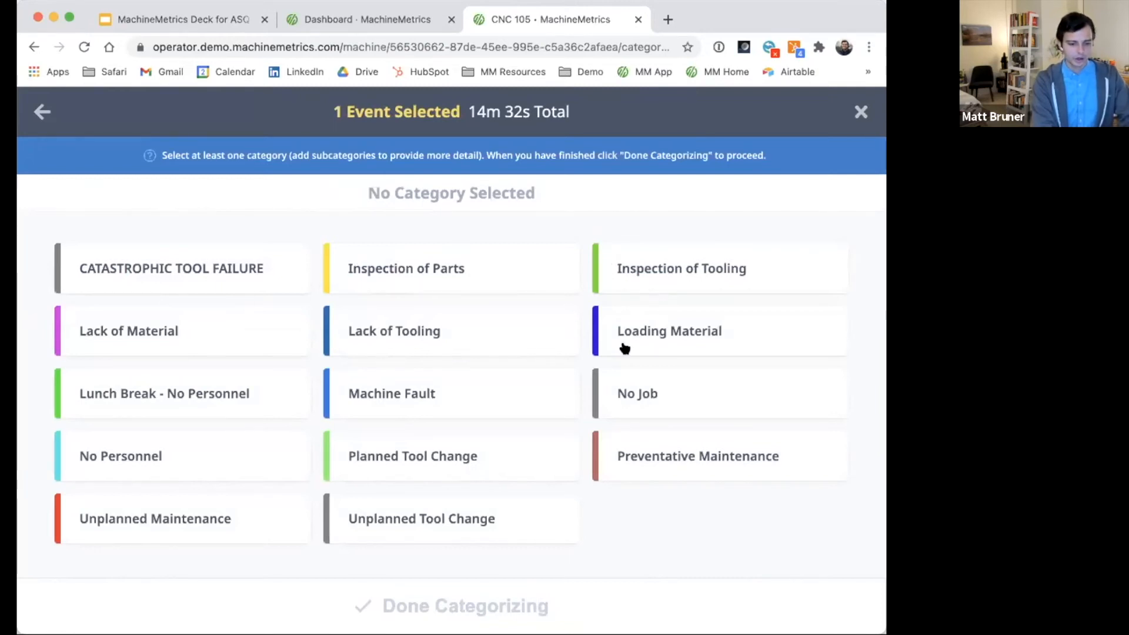
mouse_move(564, 443)
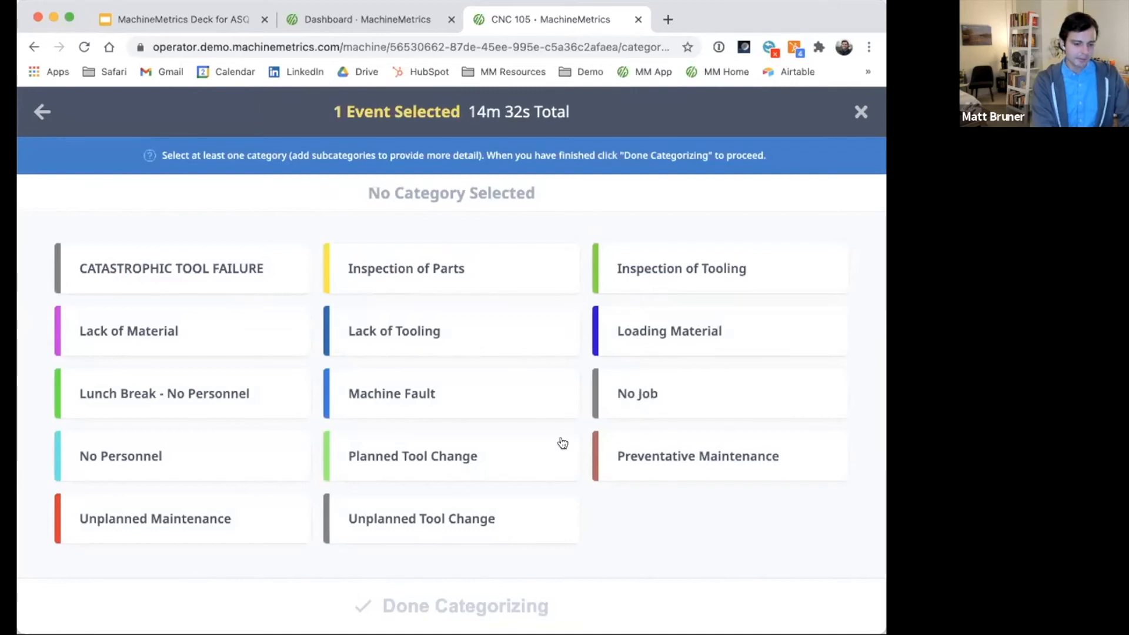
click(697, 456)
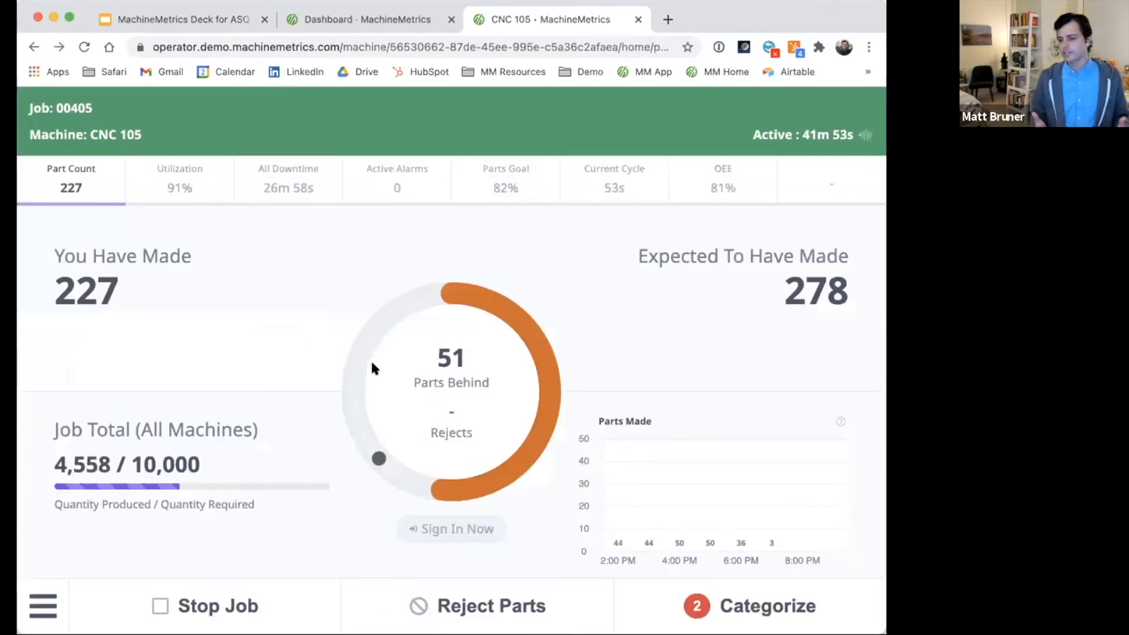
click(749, 606)
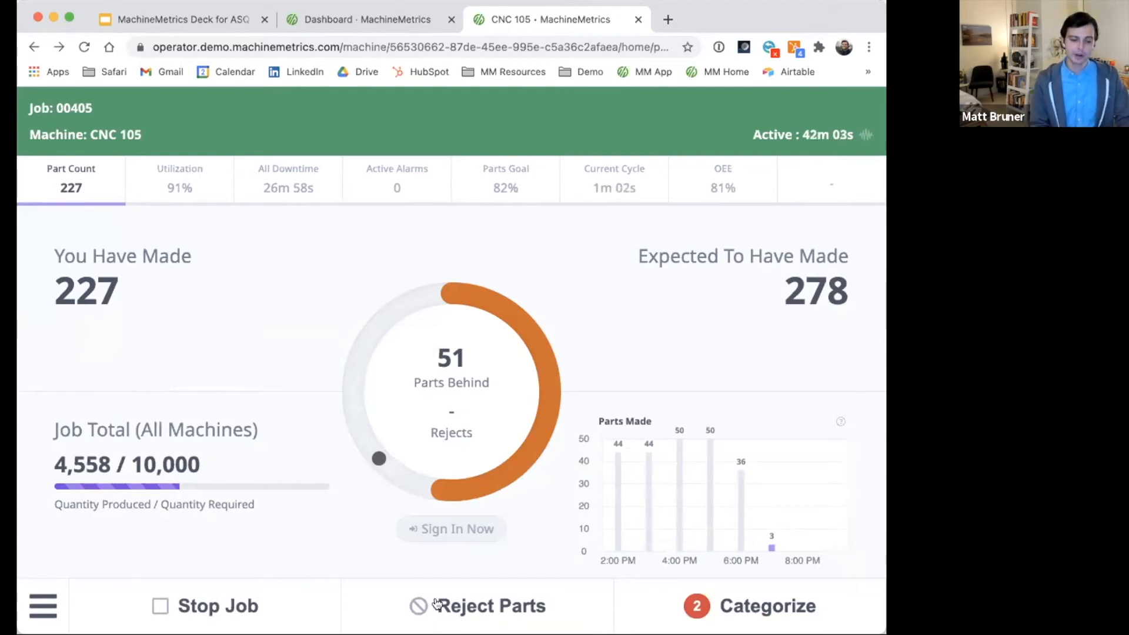
Reject parts from the job with a confirmed reject count of 4.
click(477, 606)
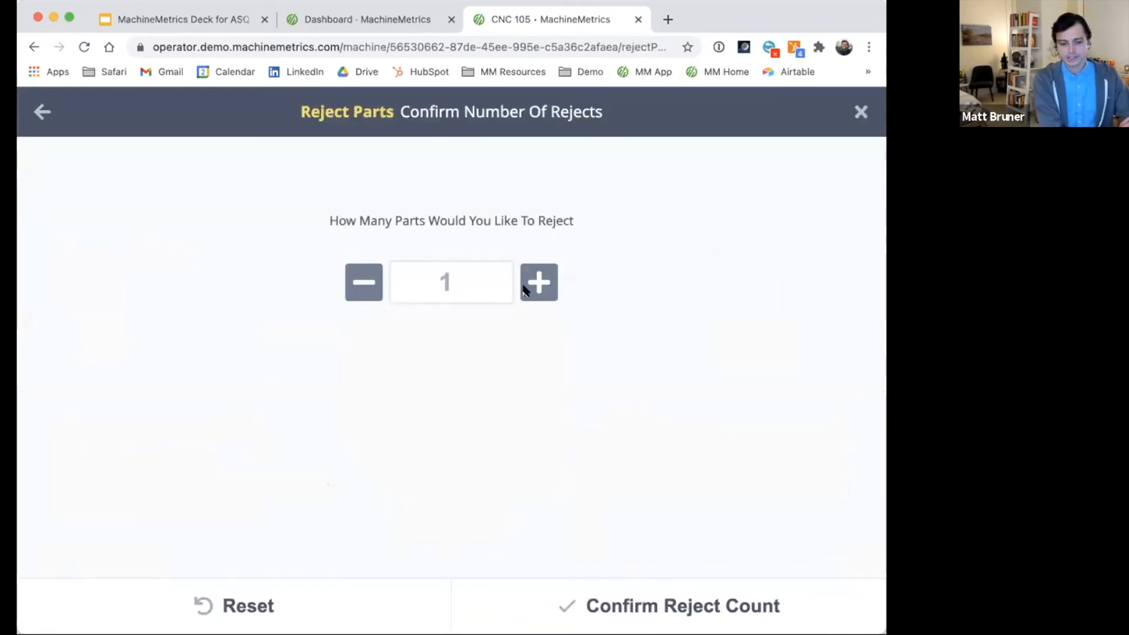
click(538, 281)
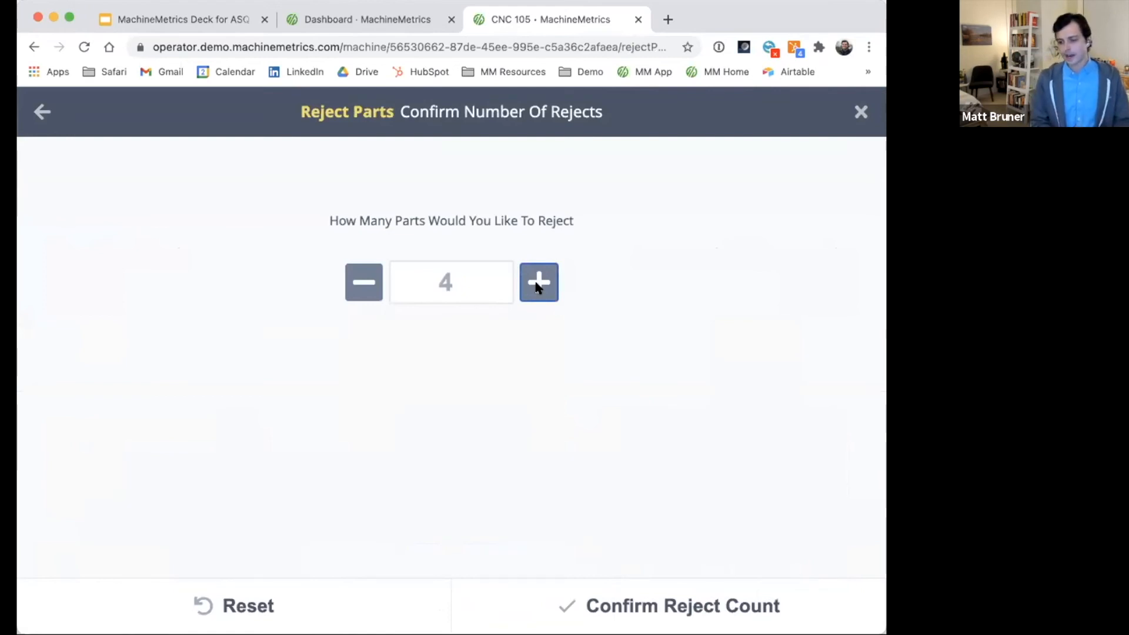
mouse_move(612, 601)
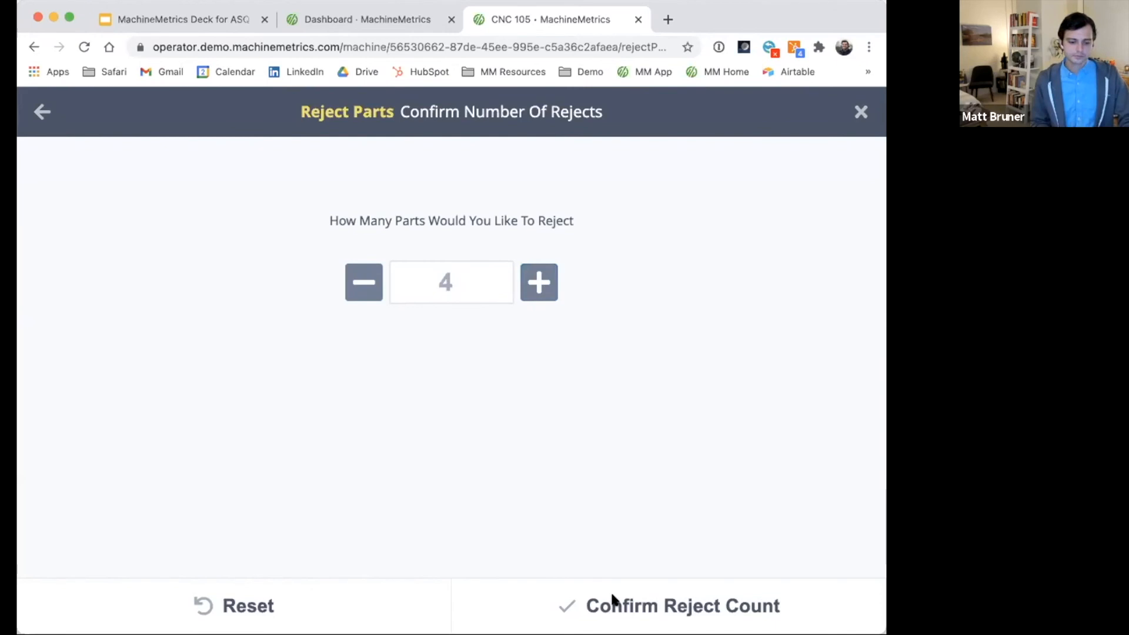
click(681, 604)
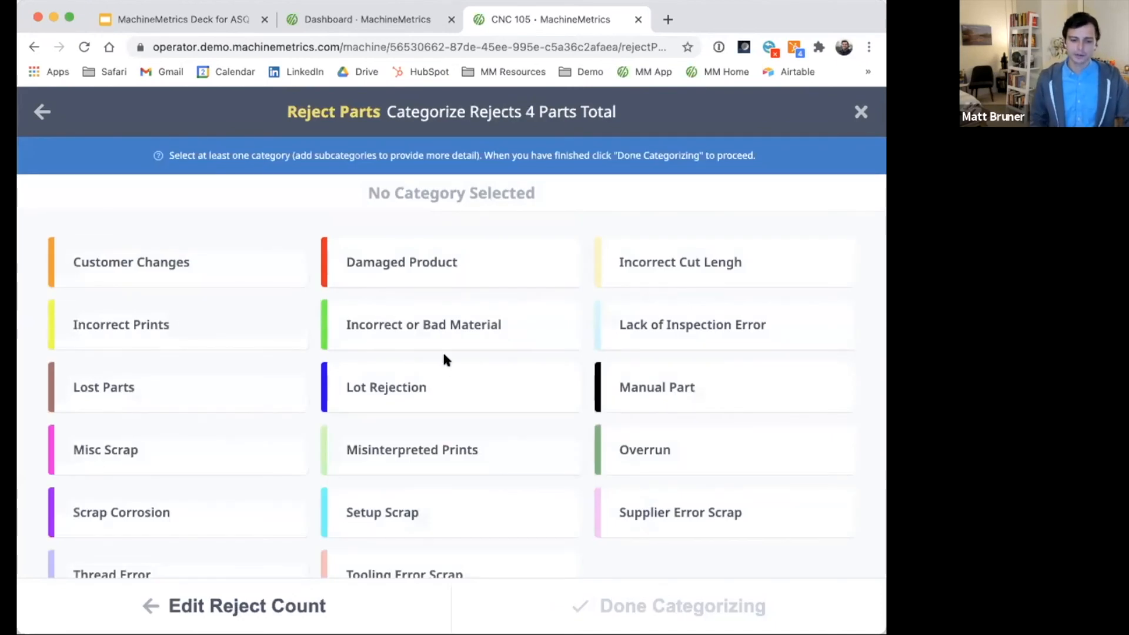
mouse_move(335, 404)
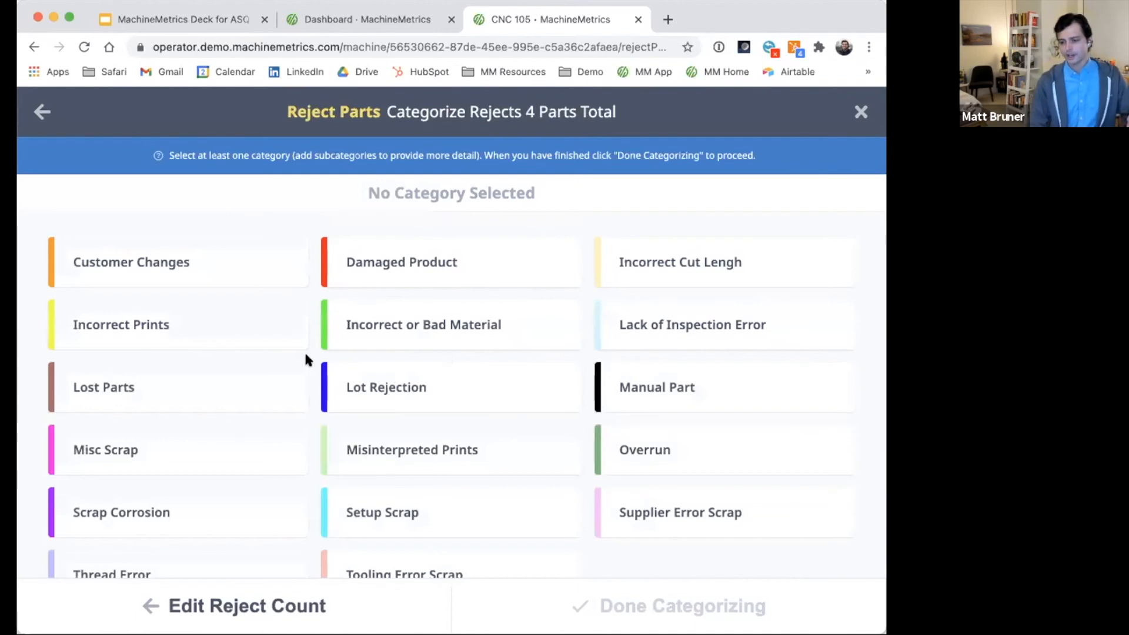
mouse_move(250, 358)
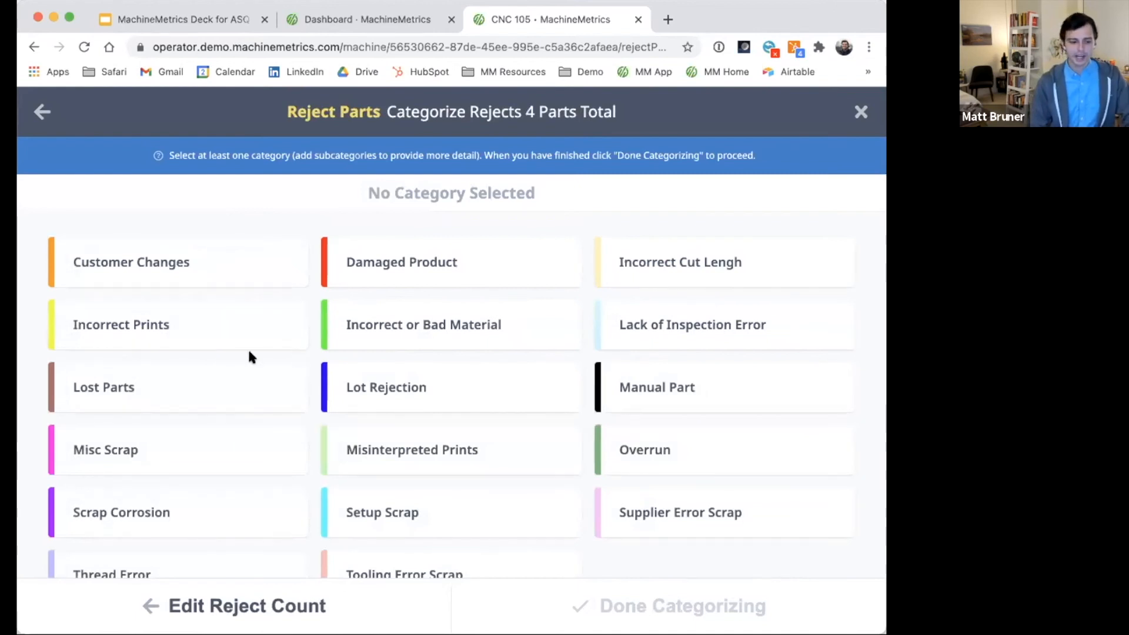
Classify the 4 rejected parts as Thread Error scrap.
scroll(down, 3)
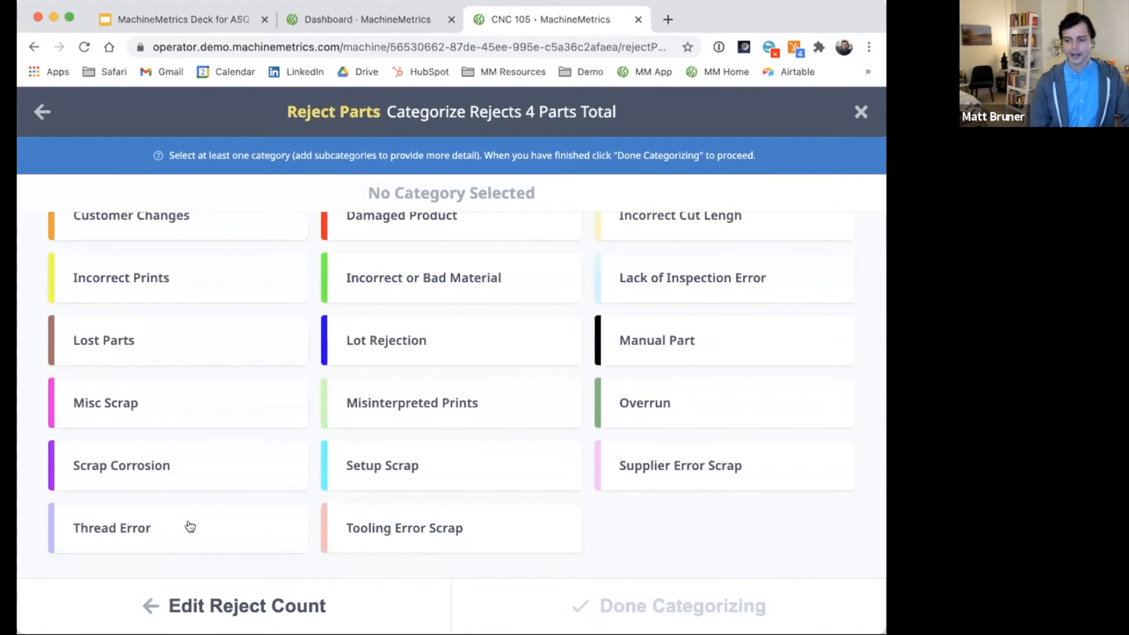
click(111, 528)
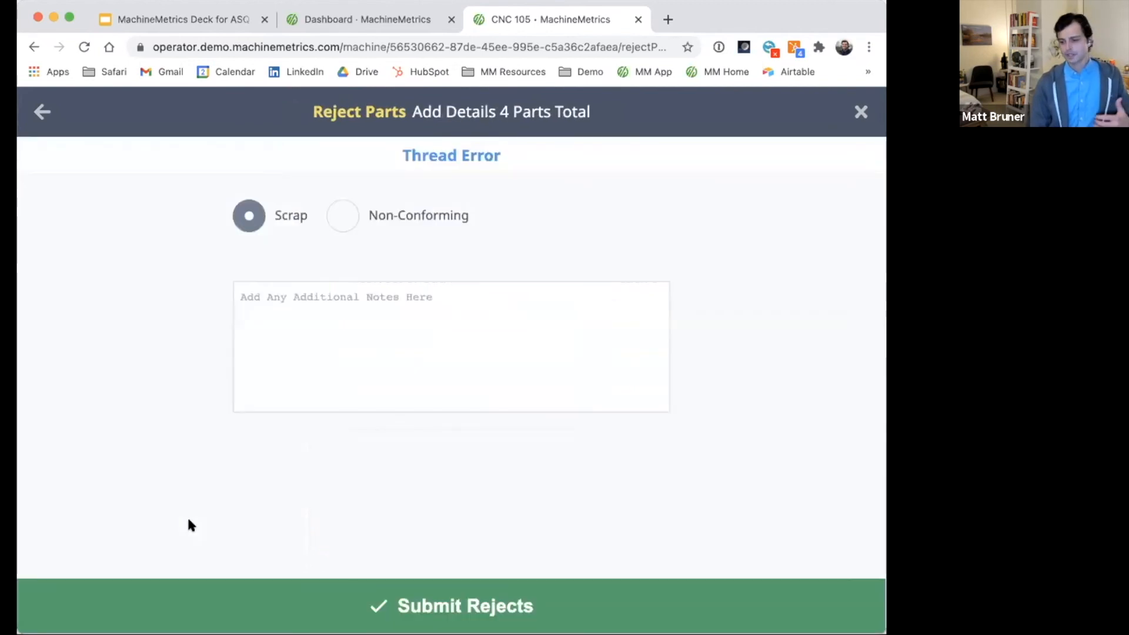